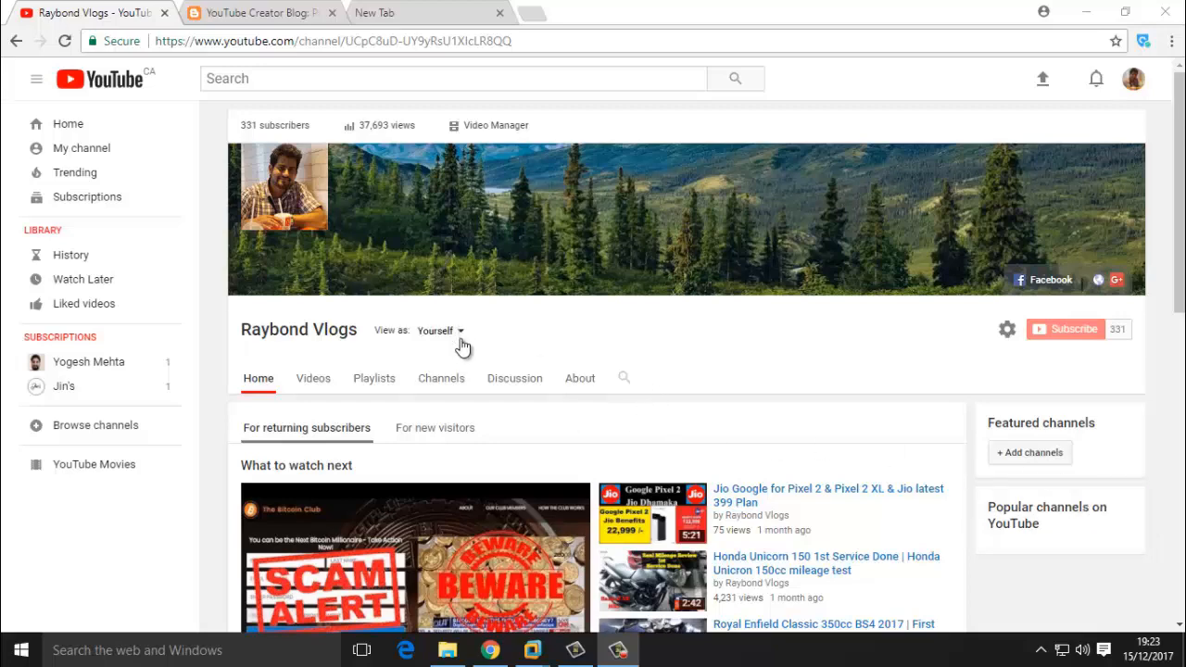
Bring up the username box on the login screen and type the username 'ajit'.
{"action": "scroll", "scroll_direction": "down", "scroll_amount": 3}
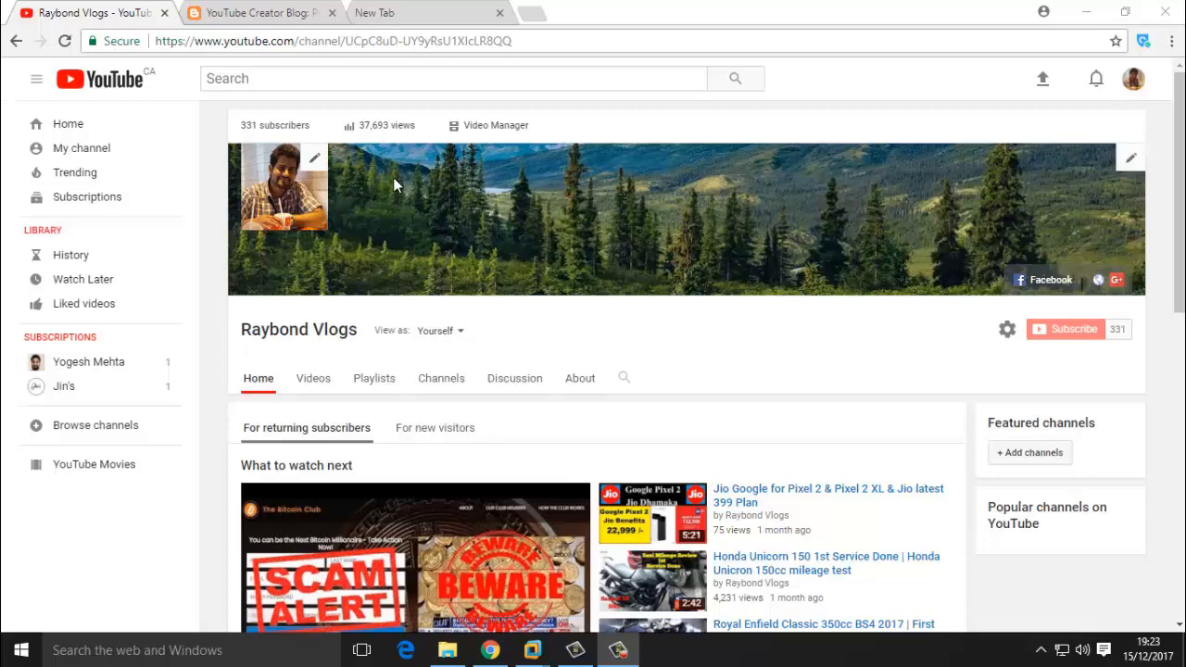
{"action": "scroll", "scroll_direction": "down", "scroll_amount": 3}
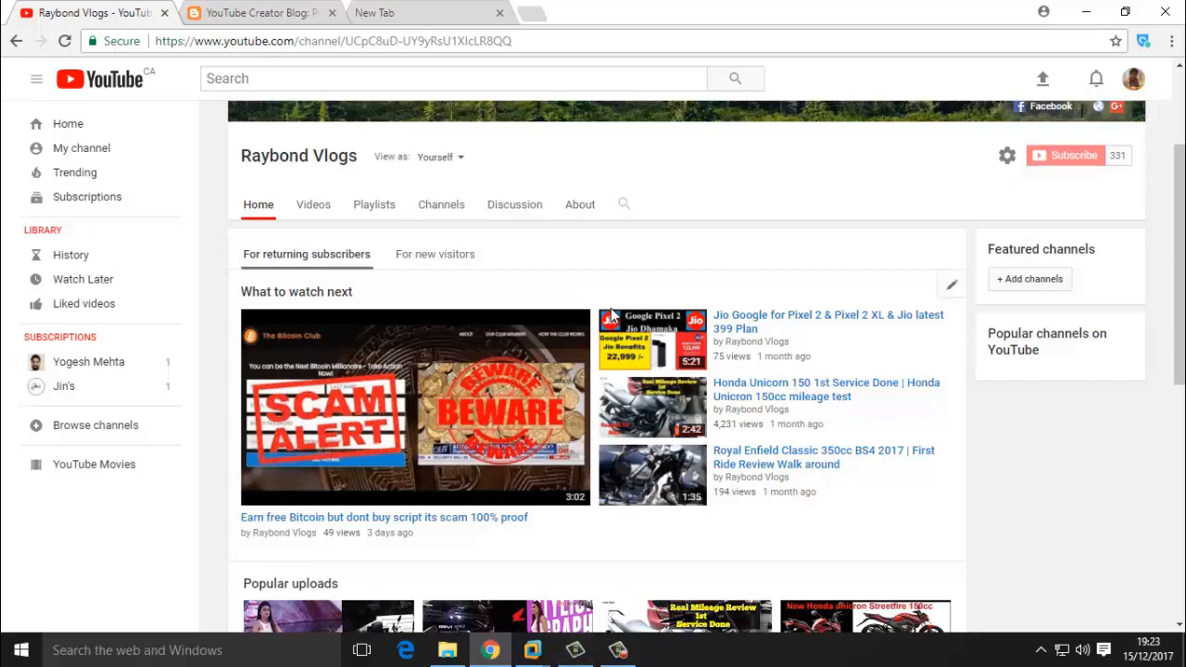
{"action": "scroll", "scroll_direction": "up", "scroll_amount": 3}
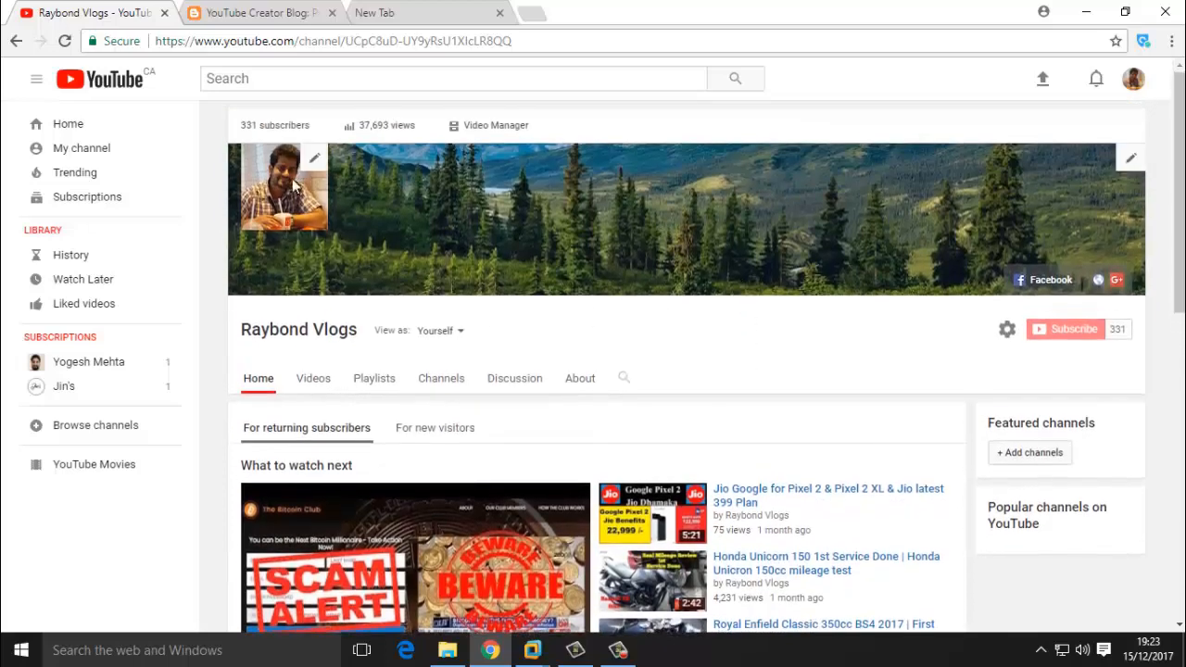
{"action": "mouse_move", "coordinate": [952, 385]}
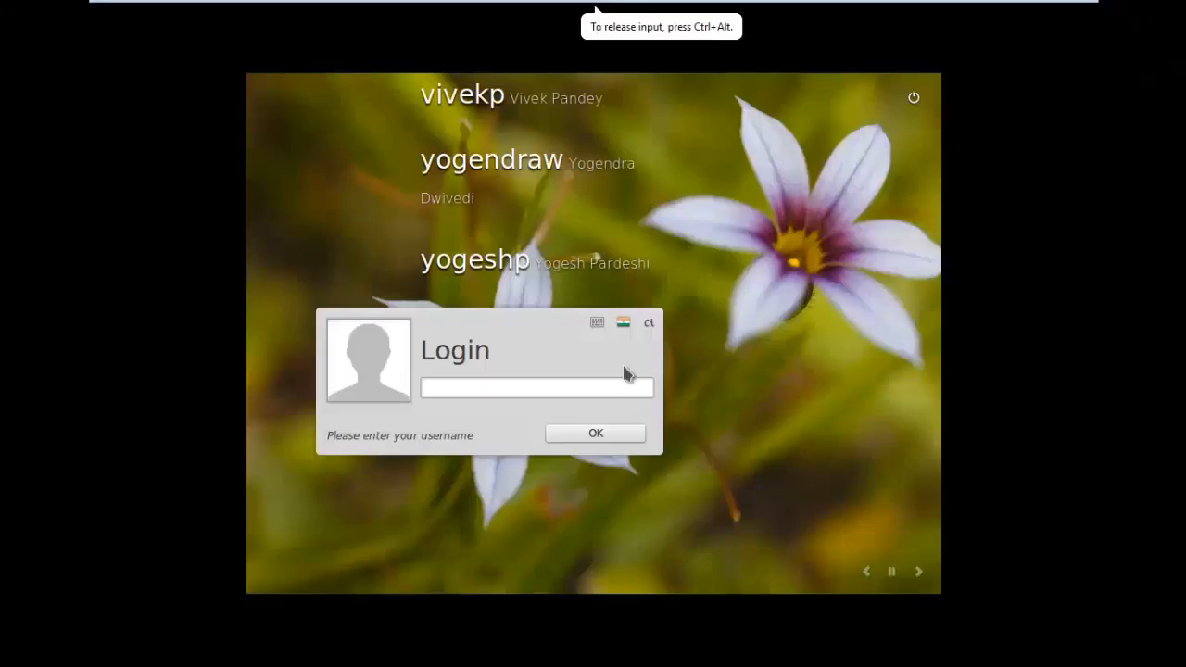
{"action": "mouse_move", "coordinate": [526, 216]}
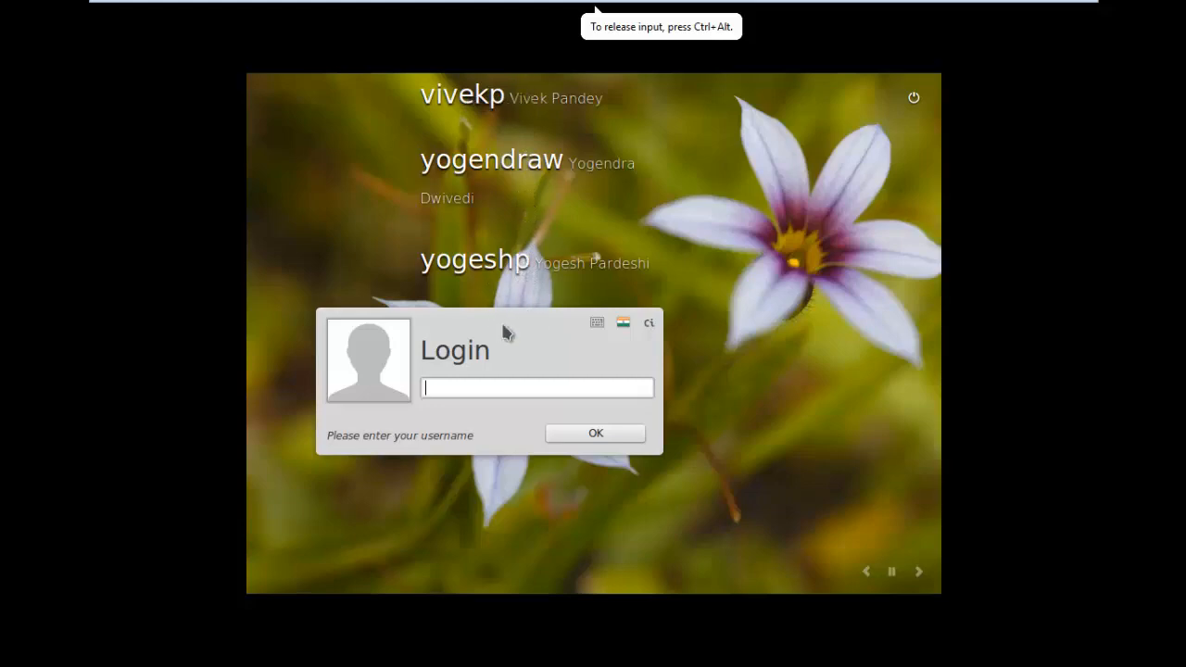
{"action": "mouse_move", "coordinate": [572, 296]}
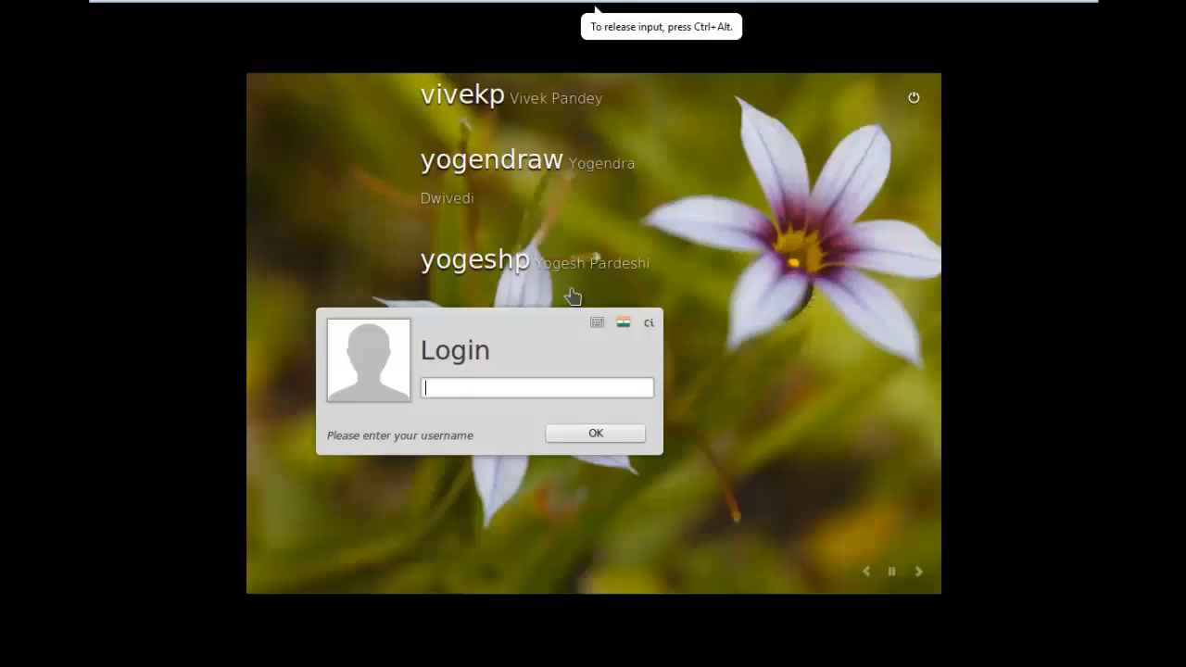
{"action": "mouse_move", "coordinate": [646, 288]}
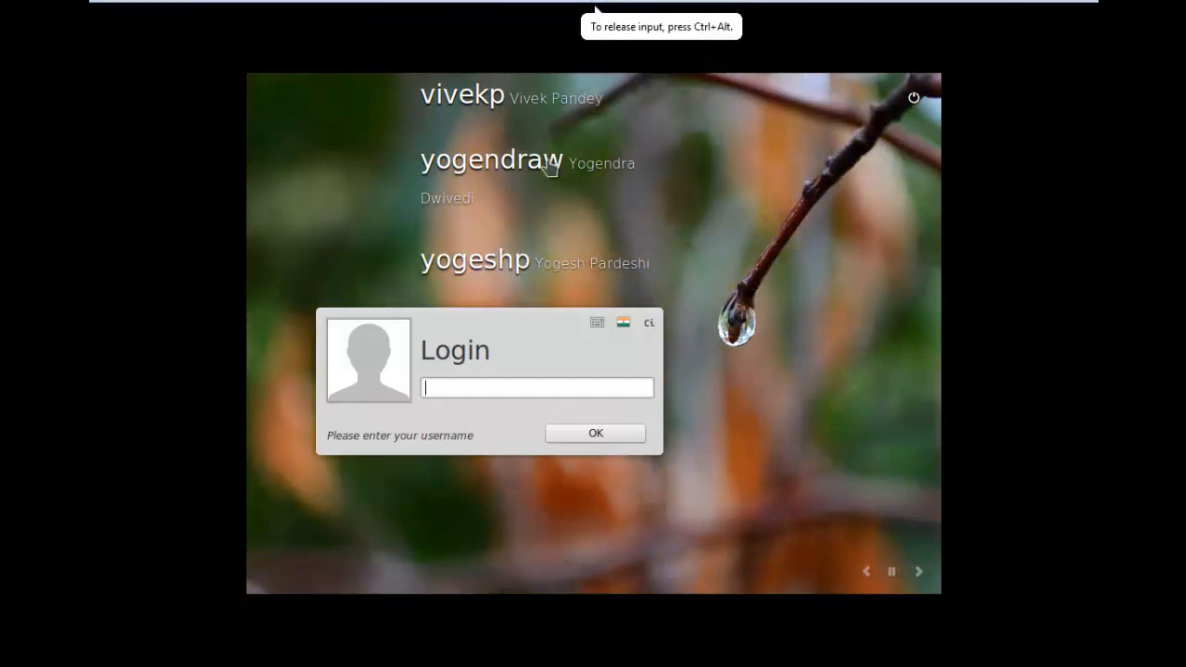
{"action": "mouse_move", "coordinate": [536, 114]}
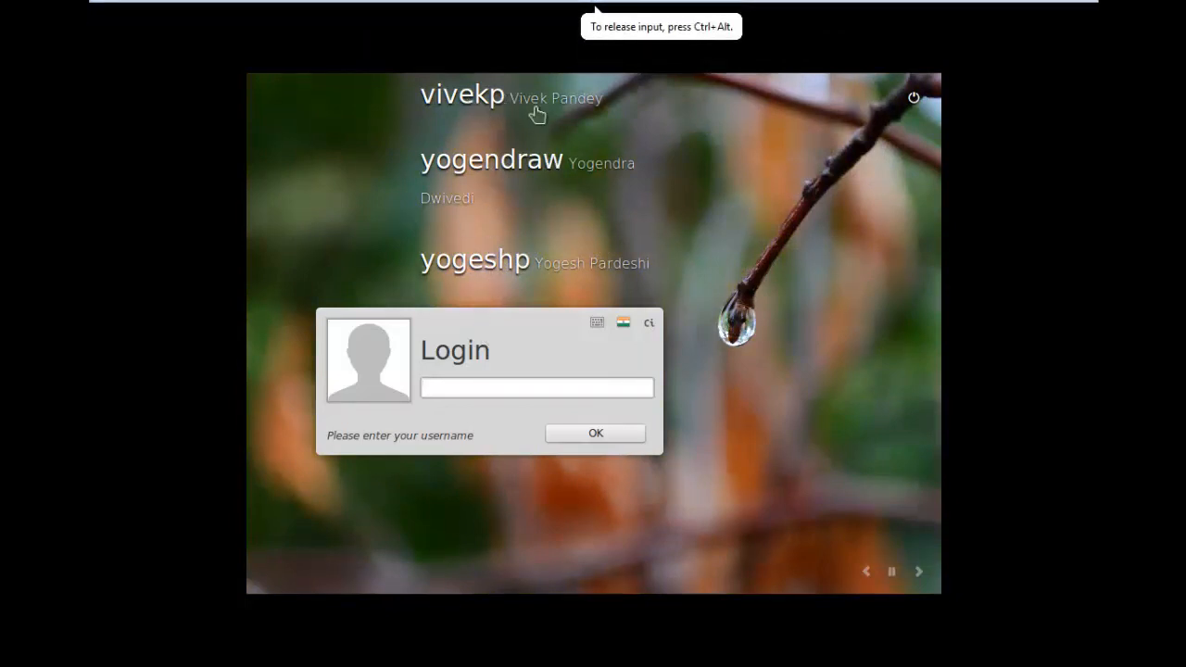
{"action": "mouse_move", "coordinate": [481, 319]}
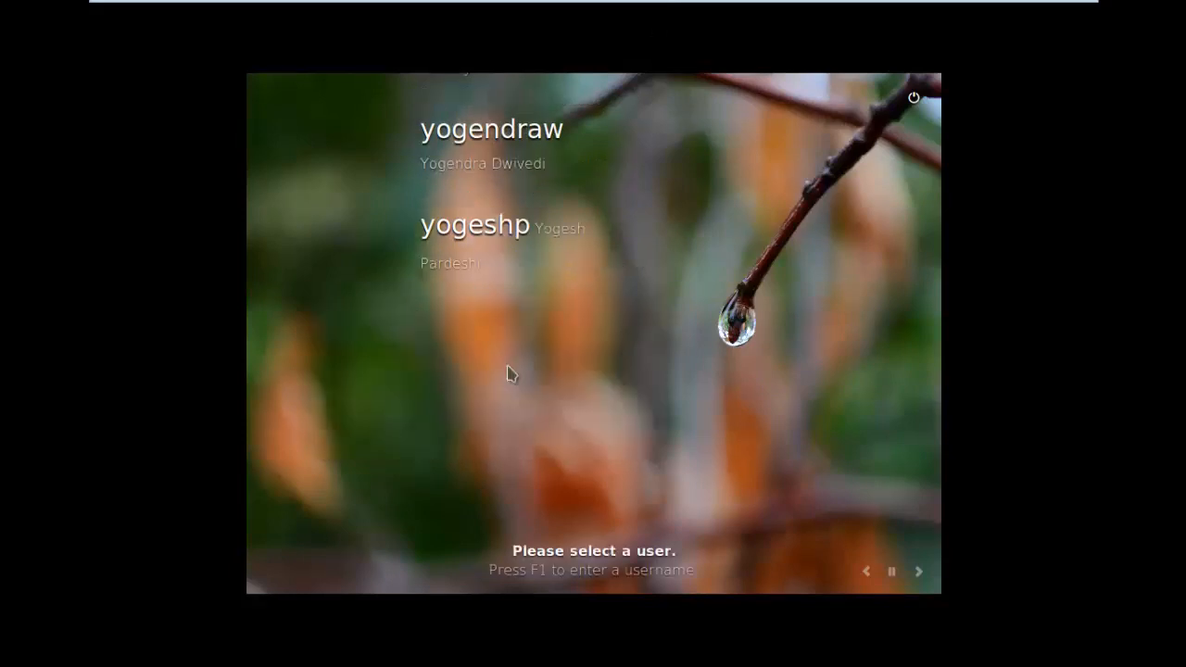
{"action": "key", "text": "F1"}
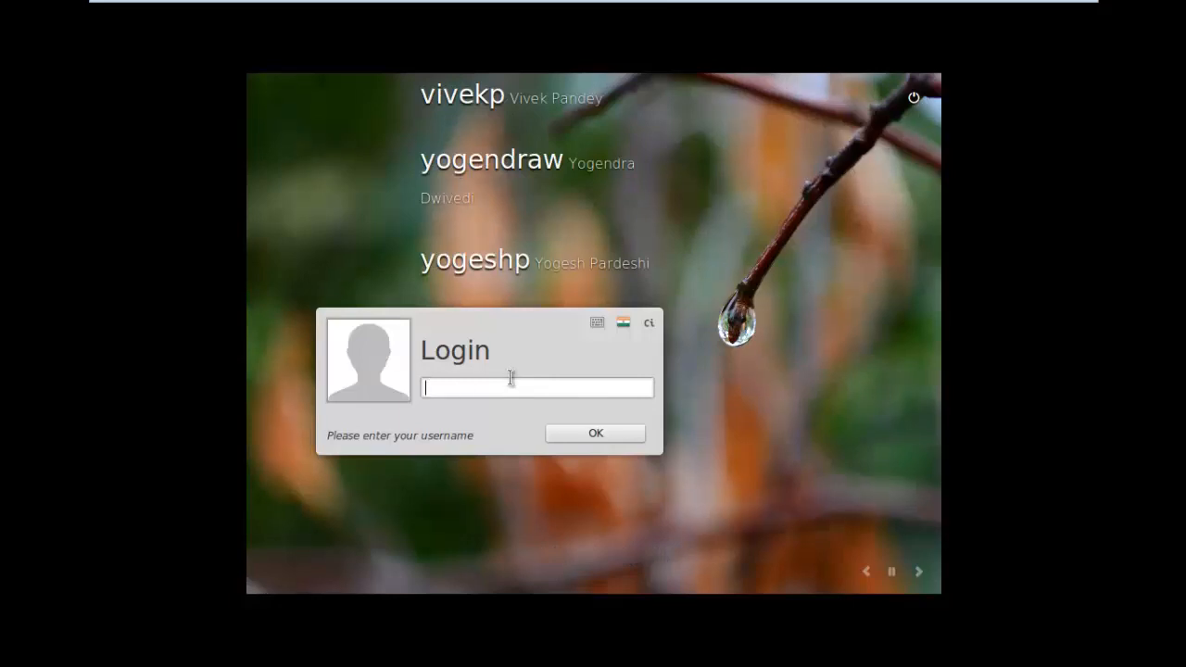
{"action": "type", "text": "ajit"}
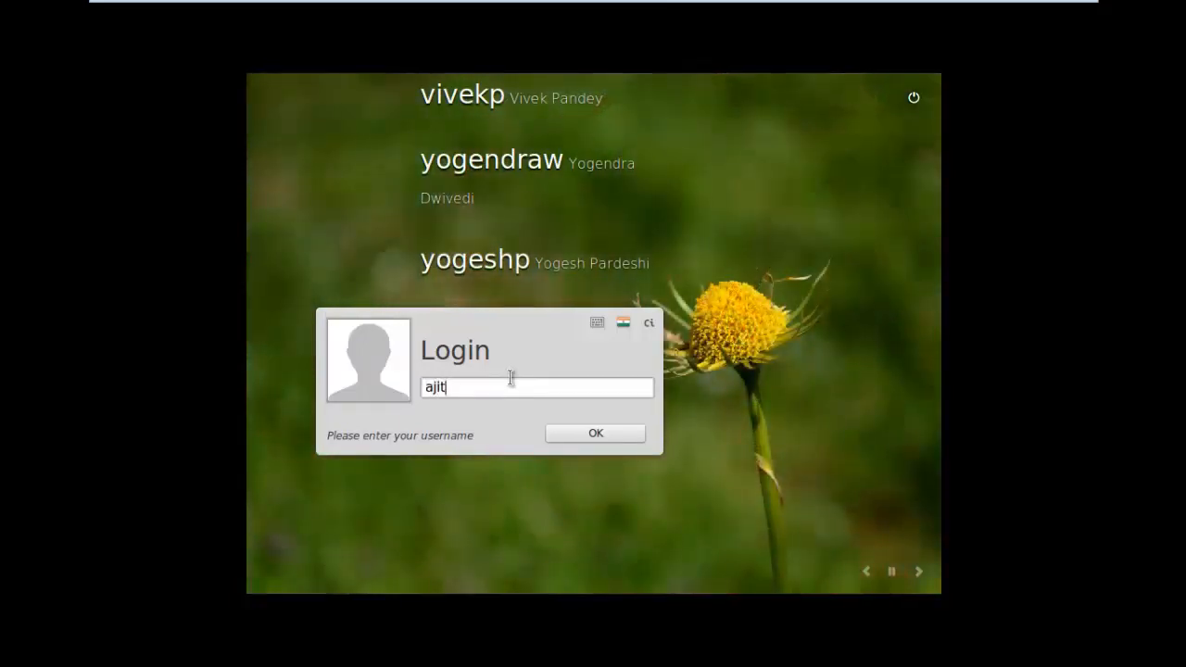
Log in as ajit, open System Settings and browse down to the Administration section.
{"action": "left_click", "coordinate": [595, 432]}
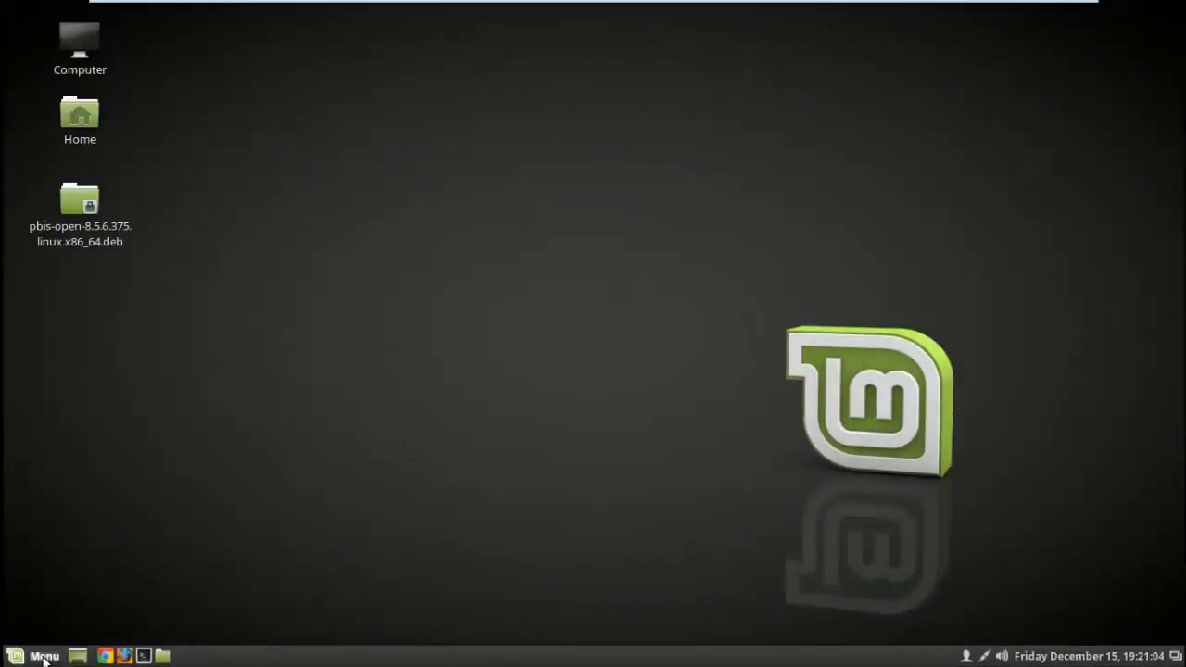
{"action": "left_click", "coordinate": [43, 656]}
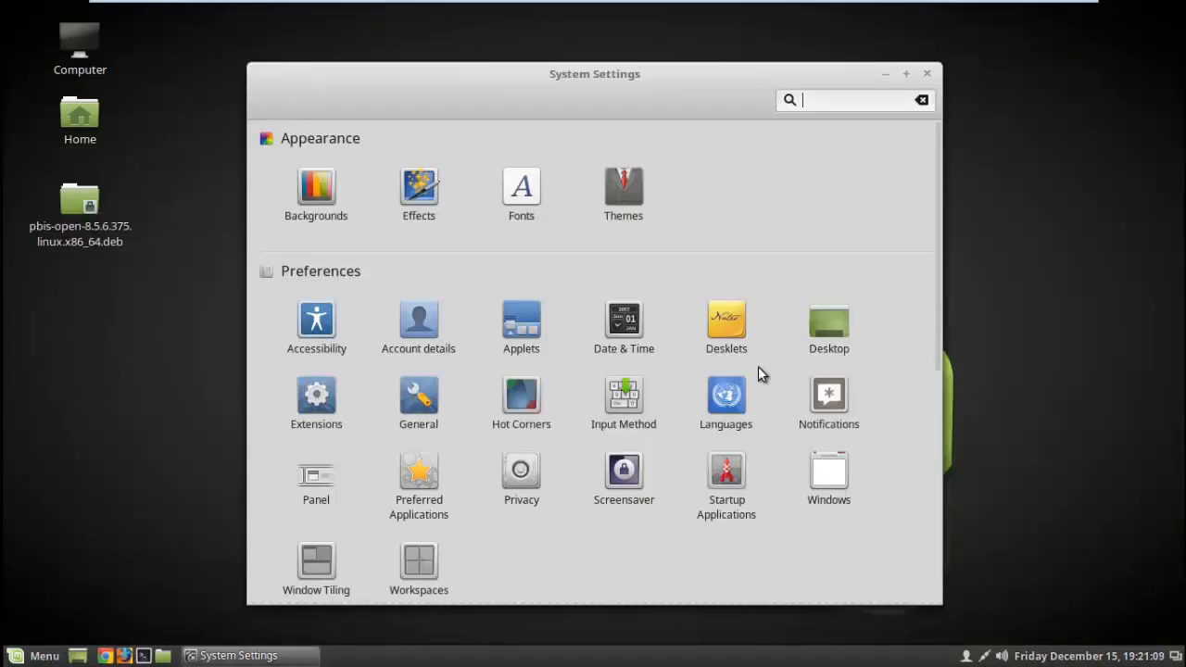
{"action": "scroll", "scroll_direction": "down", "scroll_amount": 3}
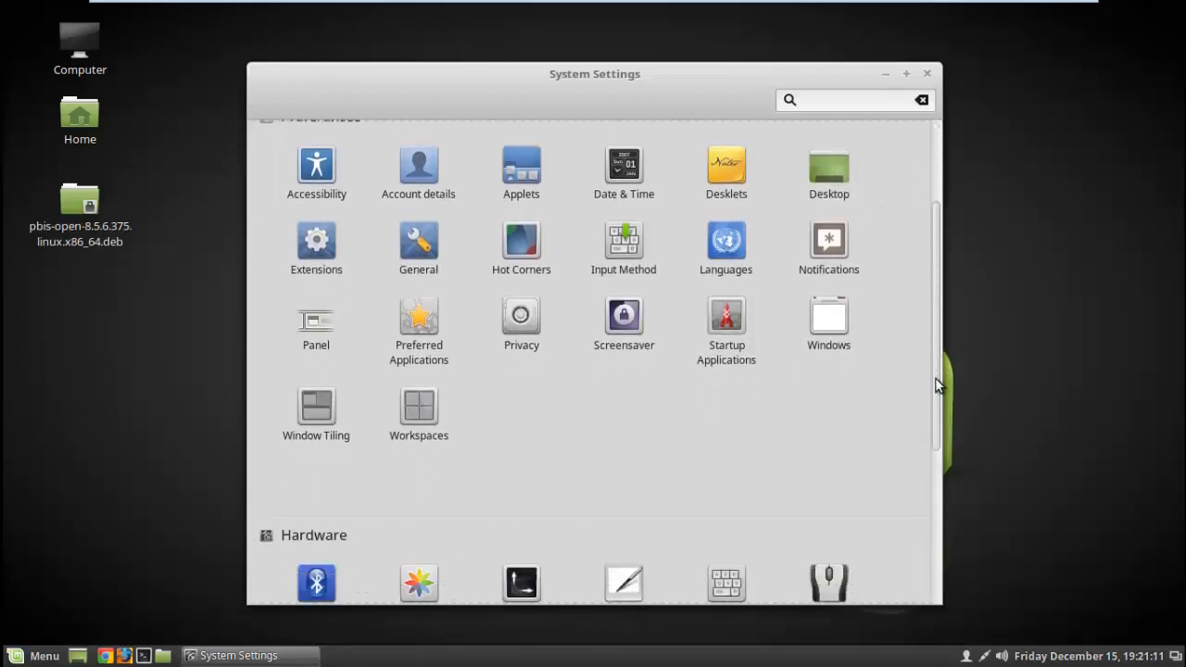
{"action": "scroll", "scroll_direction": "down", "scroll_amount": 3}
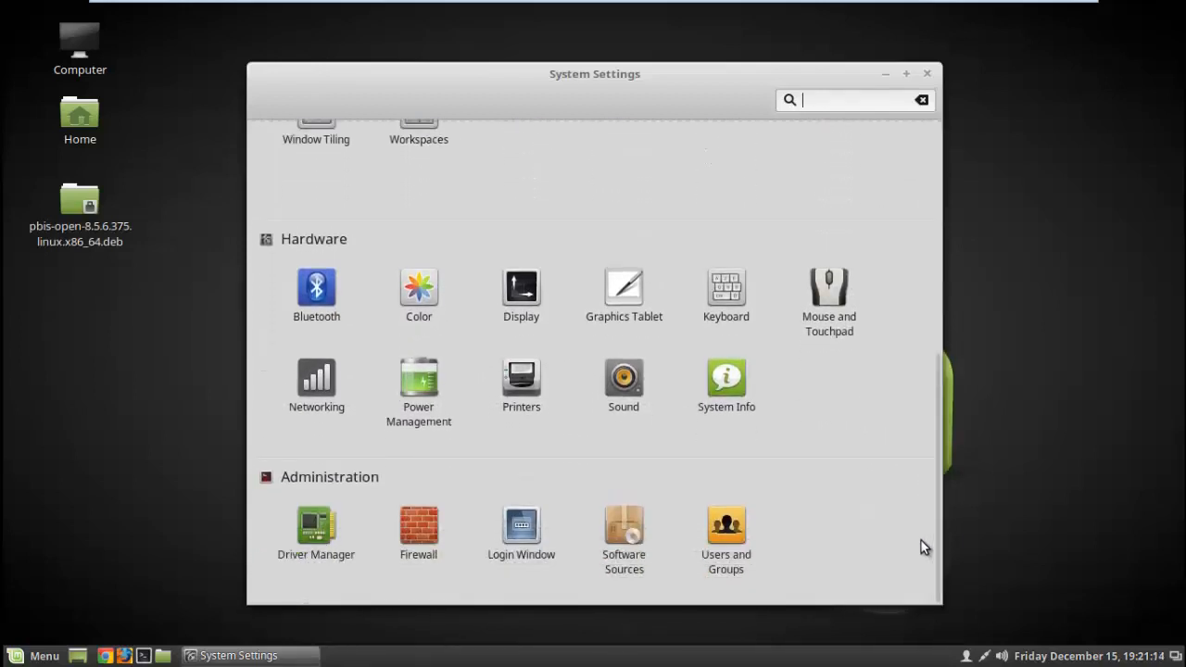
Open Login Window settings under Administration and authenticate with the administrator password.
{"action": "left_click", "coordinate": [521, 533]}
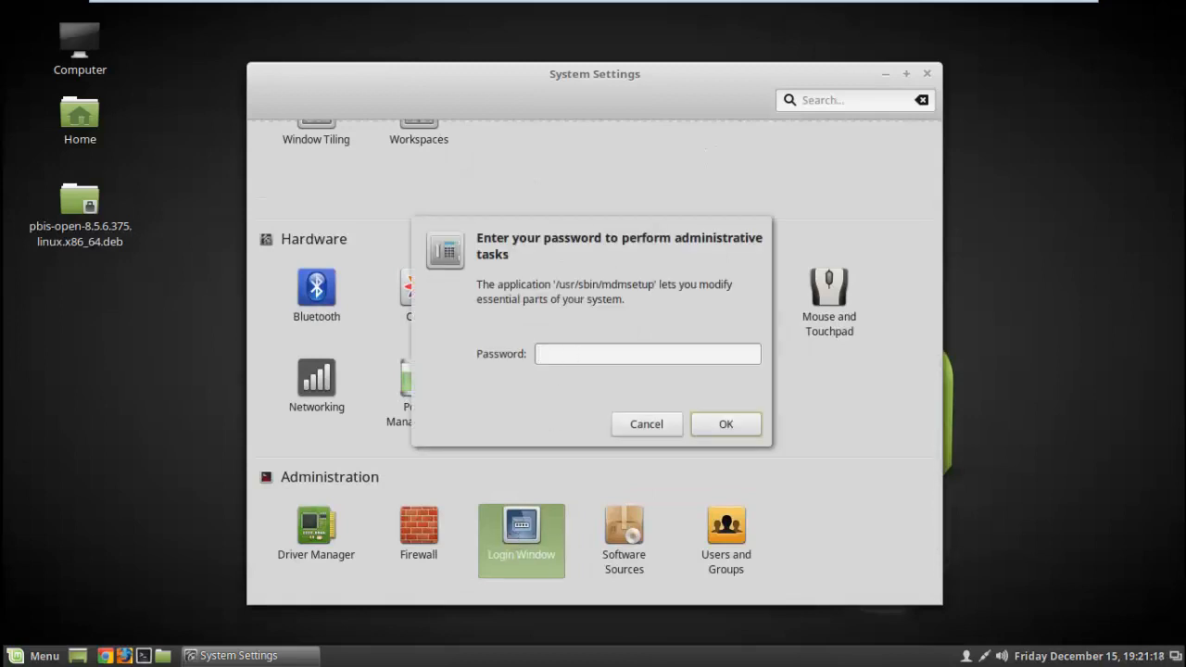
{"action": "type", "text": "•"}
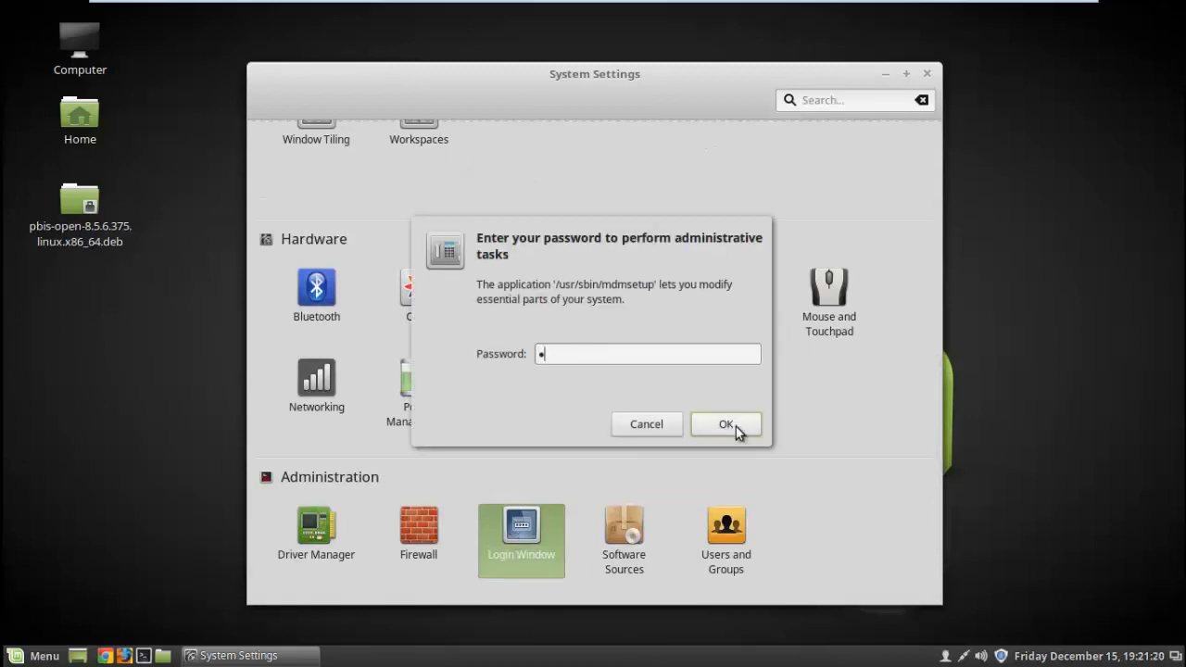
{"action": "left_click", "coordinate": [725, 424]}
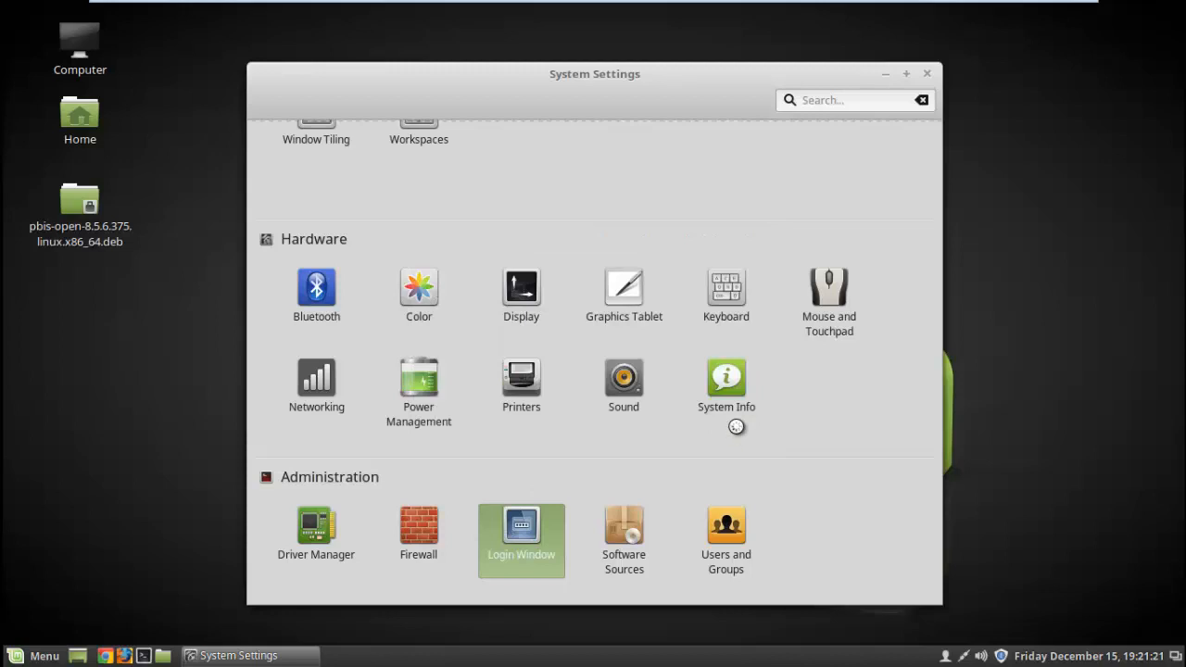
{"action": "left_click", "coordinate": [520, 525]}
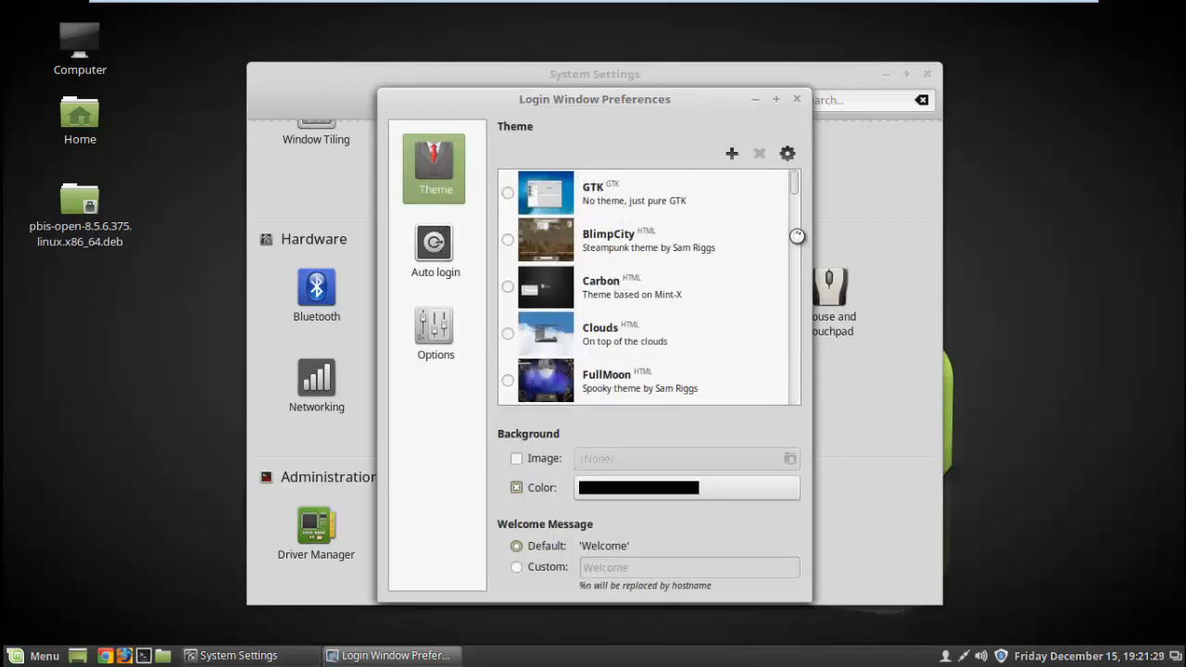
Choose FreeSansGrrl from the login theme list, then close Login Window Preferences.
{"action": "scroll", "scroll_direction": "down", "scroll_amount": 3}
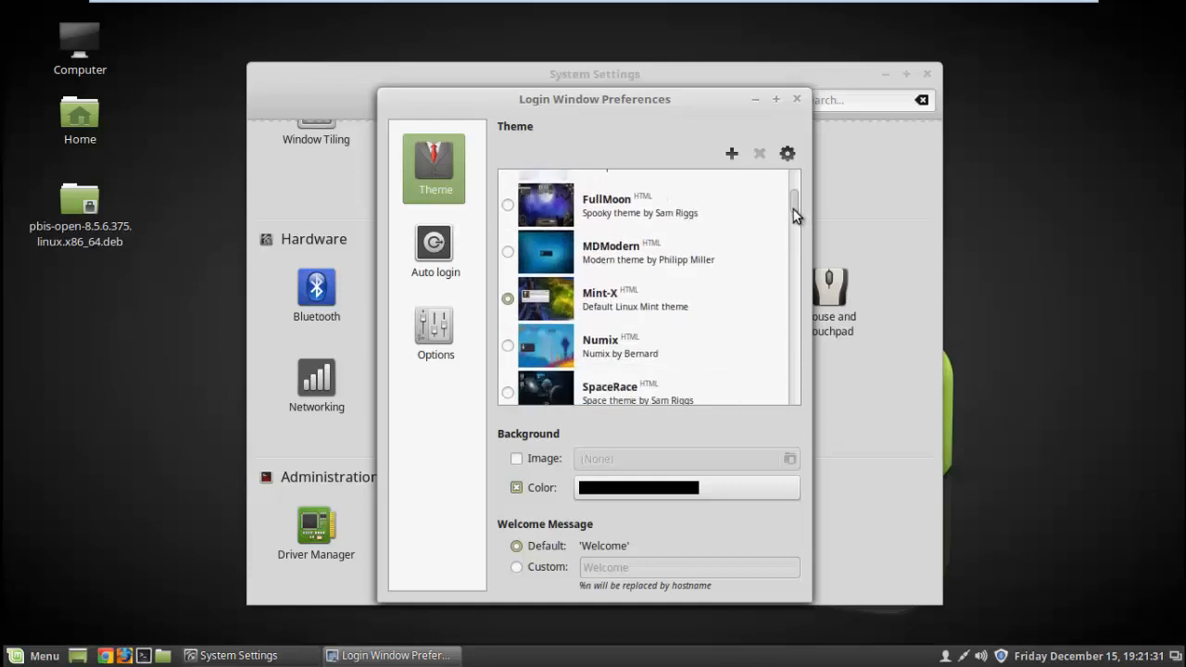
{"action": "scroll", "scroll_direction": "down", "scroll_amount": 3}
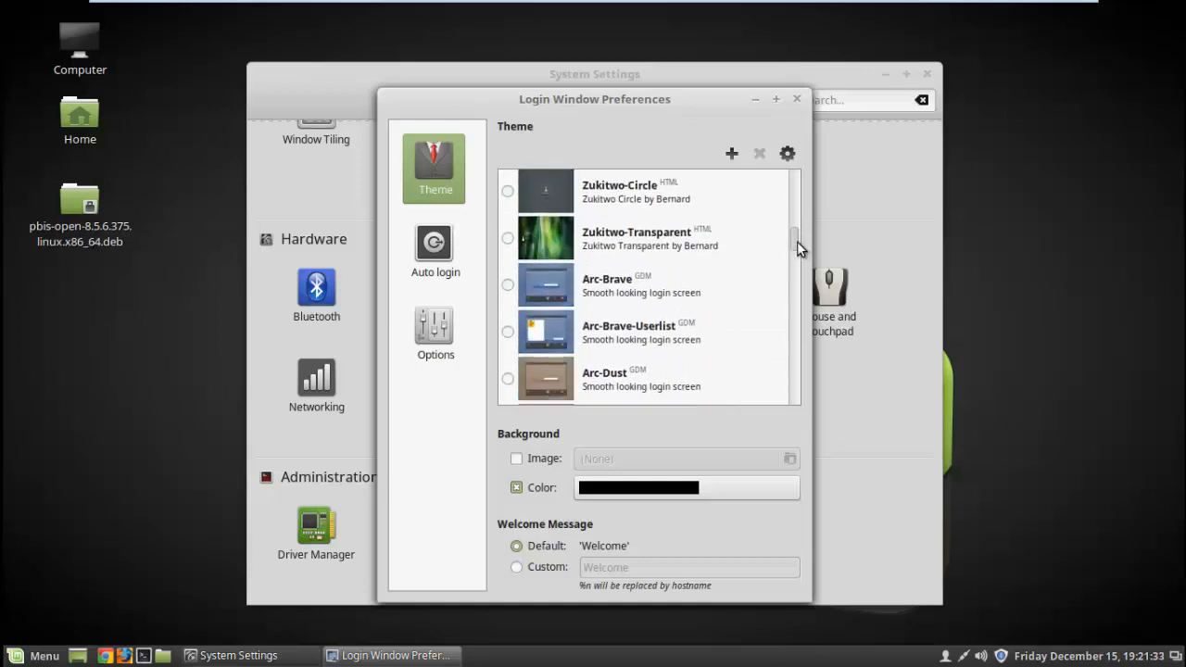
{"action": "scroll", "scroll_direction": "down", "scroll_amount": 3}
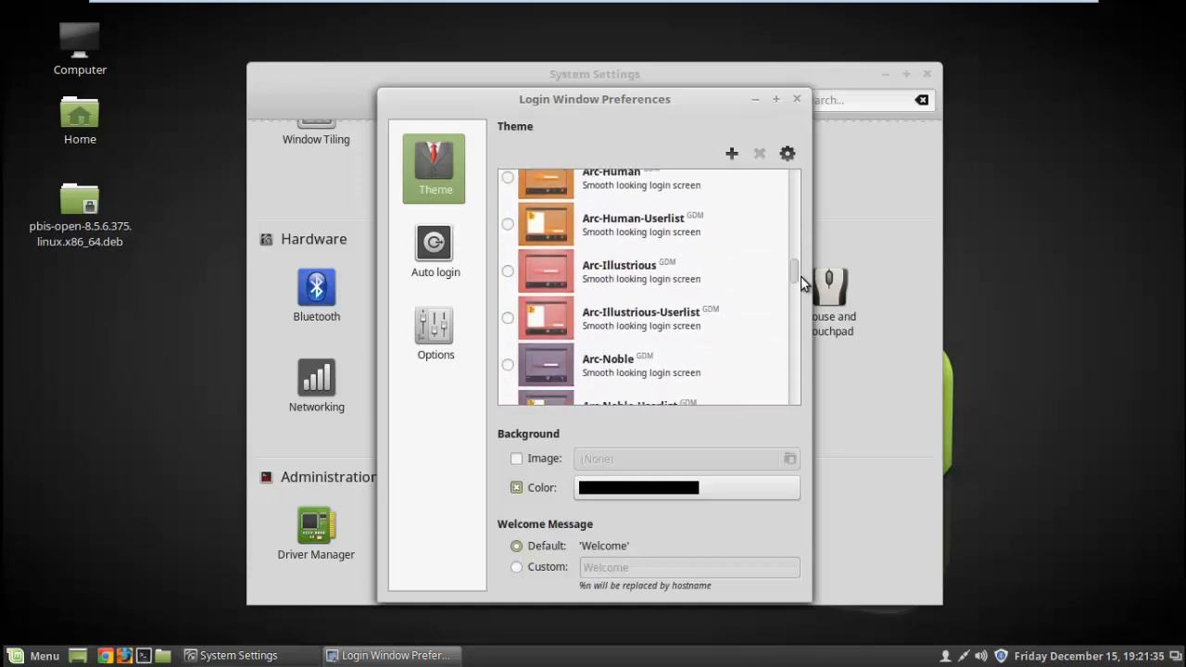
{"action": "scroll", "scroll_direction": "down", "scroll_amount": 3}
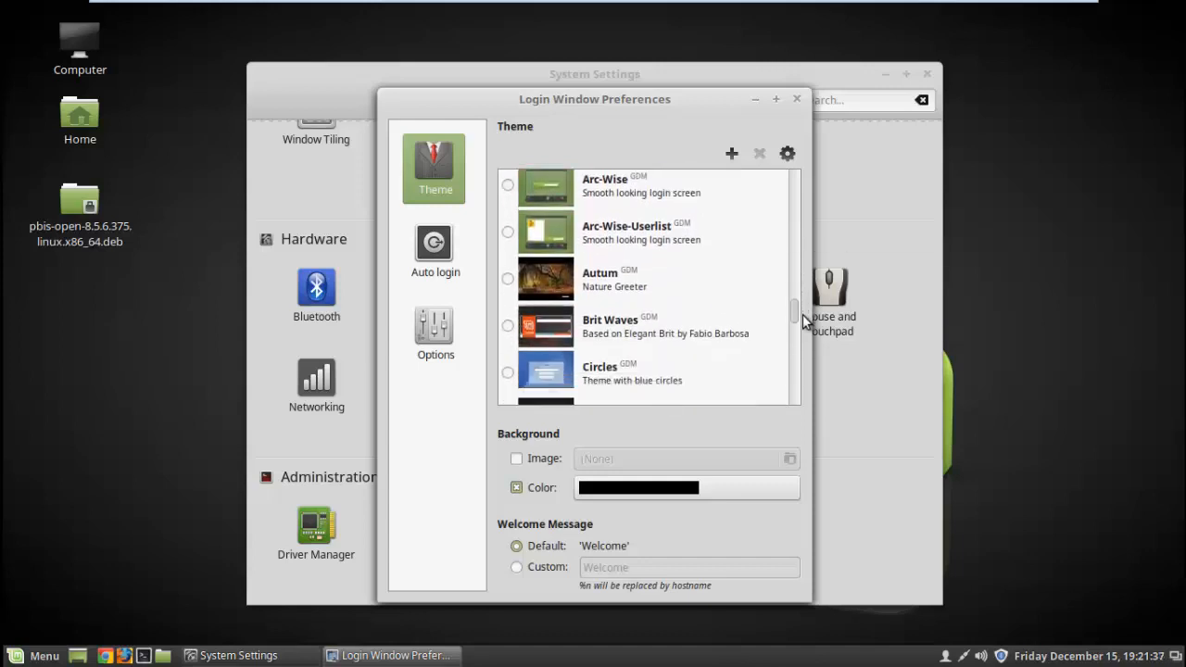
{"action": "scroll", "scroll_direction": "down", "scroll_amount": 3}
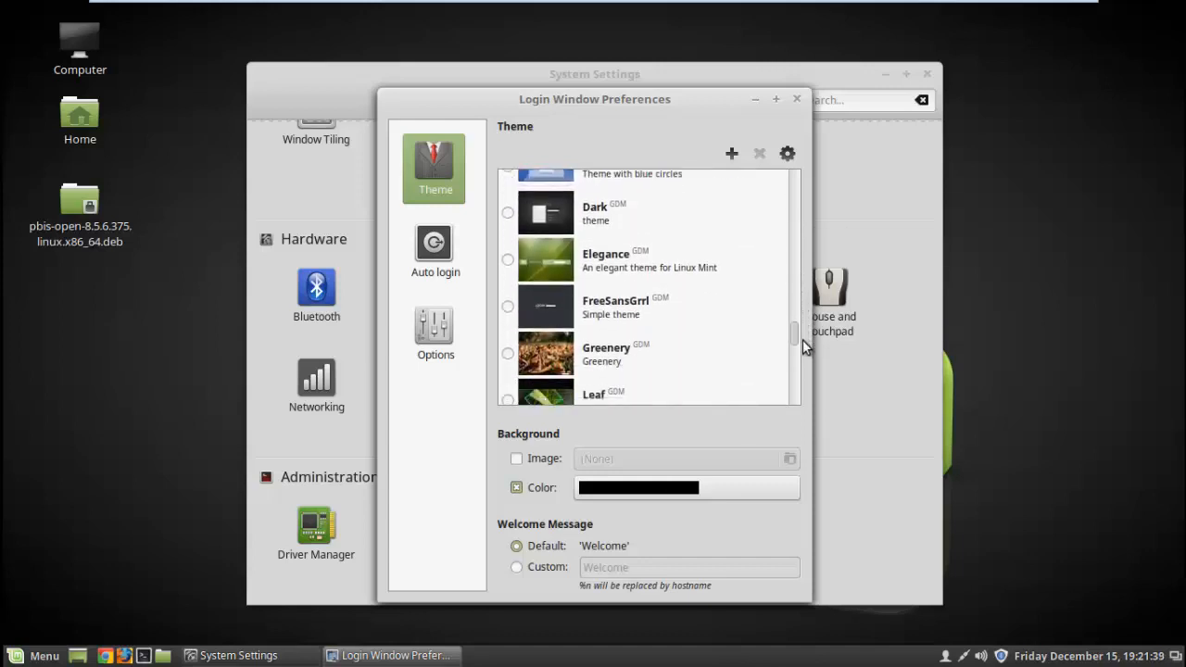
{"action": "scroll", "scroll_direction": "down", "scroll_amount": 3}
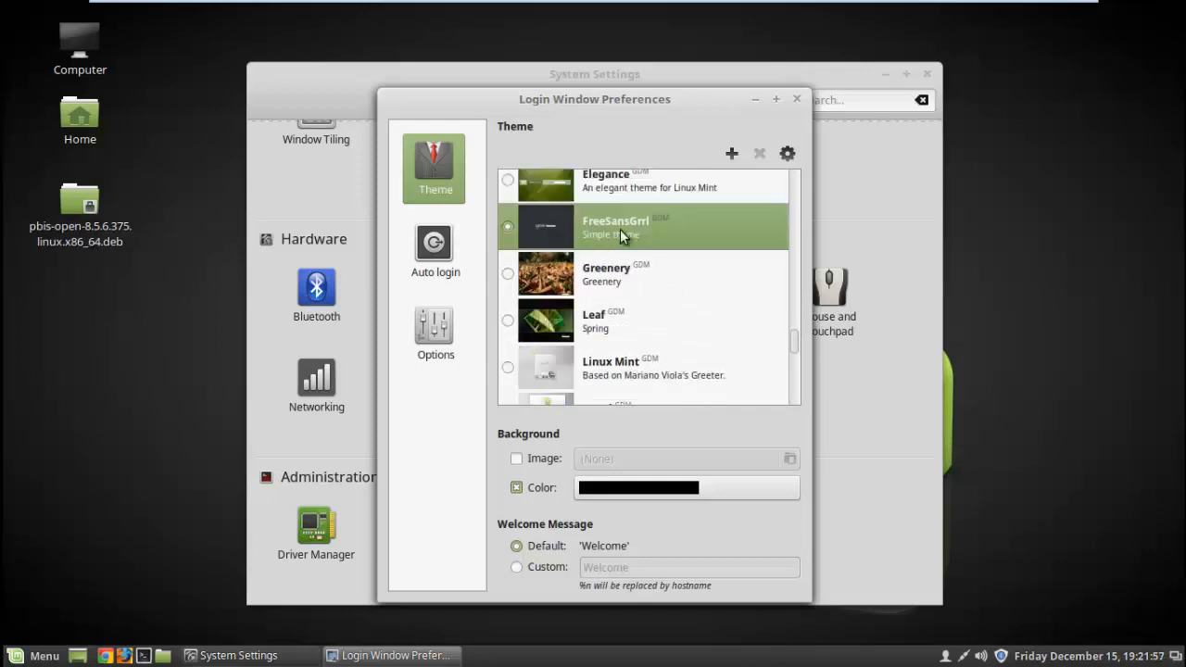
{"action": "mouse_move", "coordinate": [797, 99]}
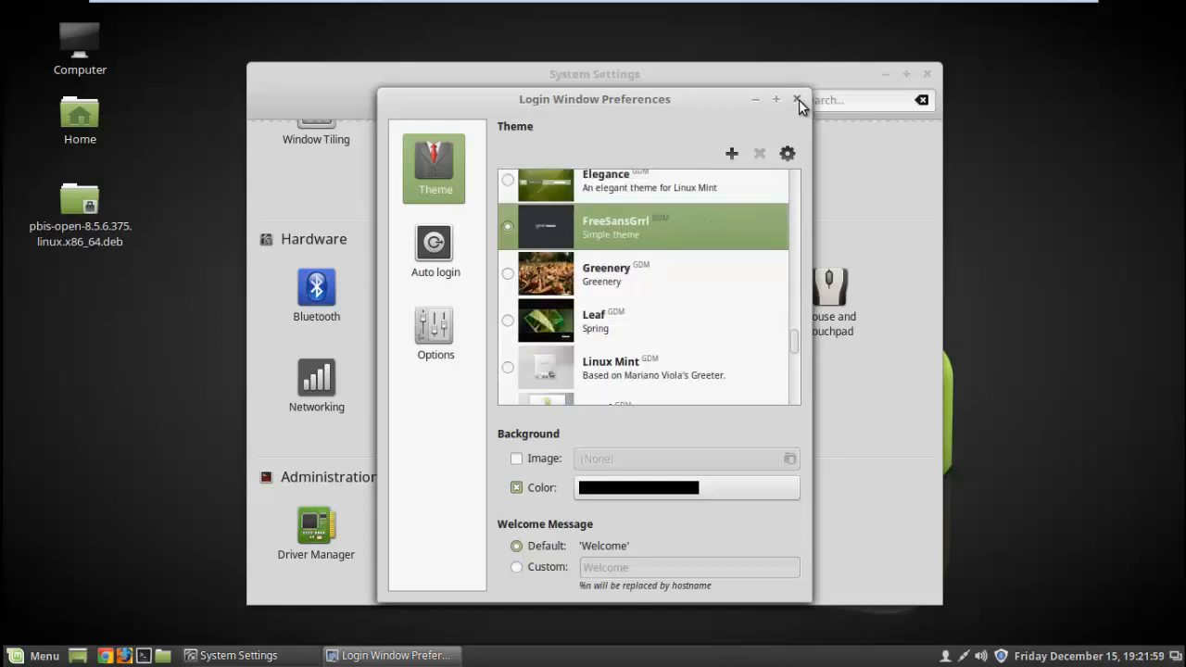
{"action": "left_click", "coordinate": [796, 99]}
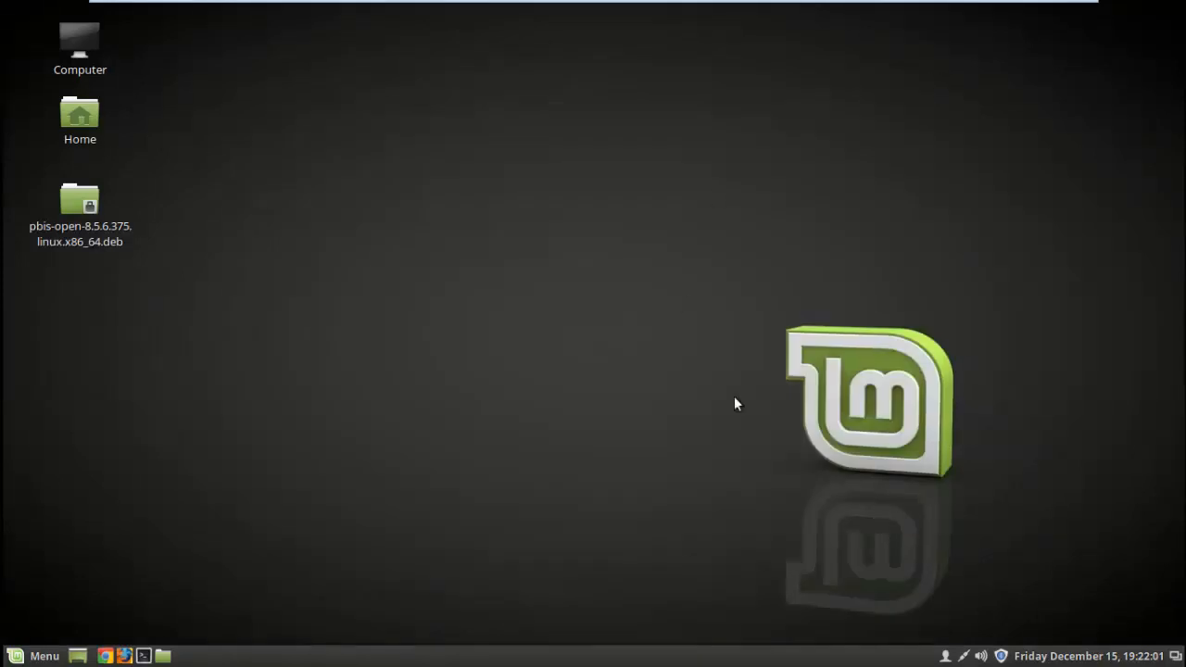
{"action": "mouse_move", "coordinate": [425, 495]}
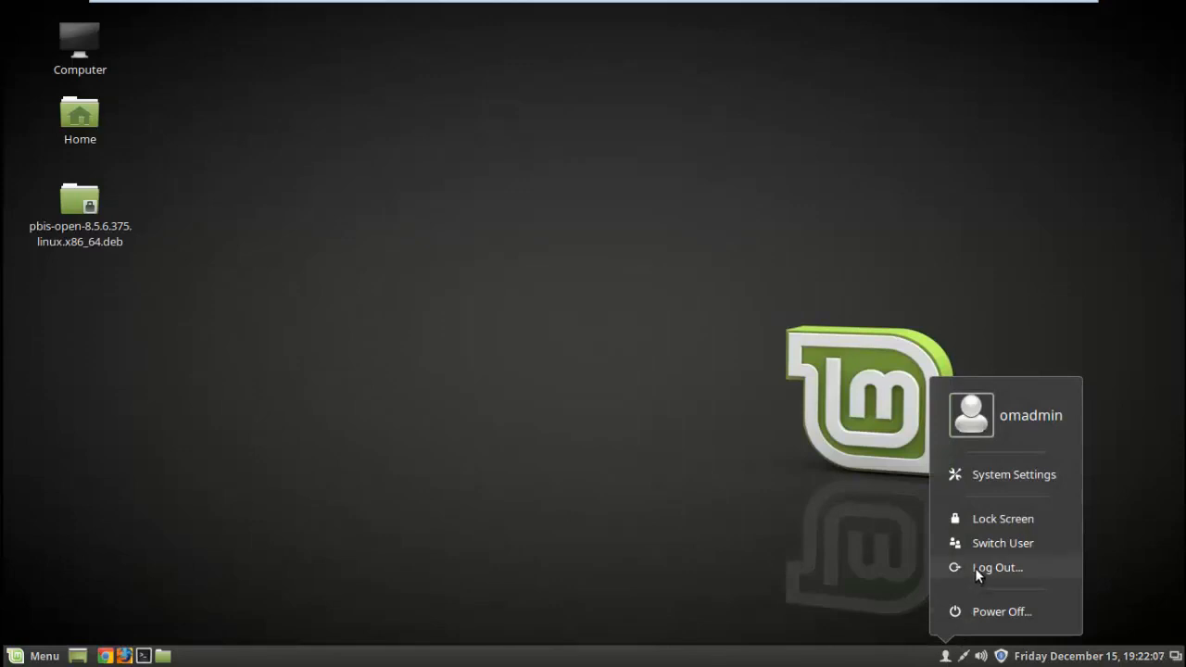
Log out of the session from the user applet and confirm Log Out.
{"action": "left_click", "coordinate": [997, 567]}
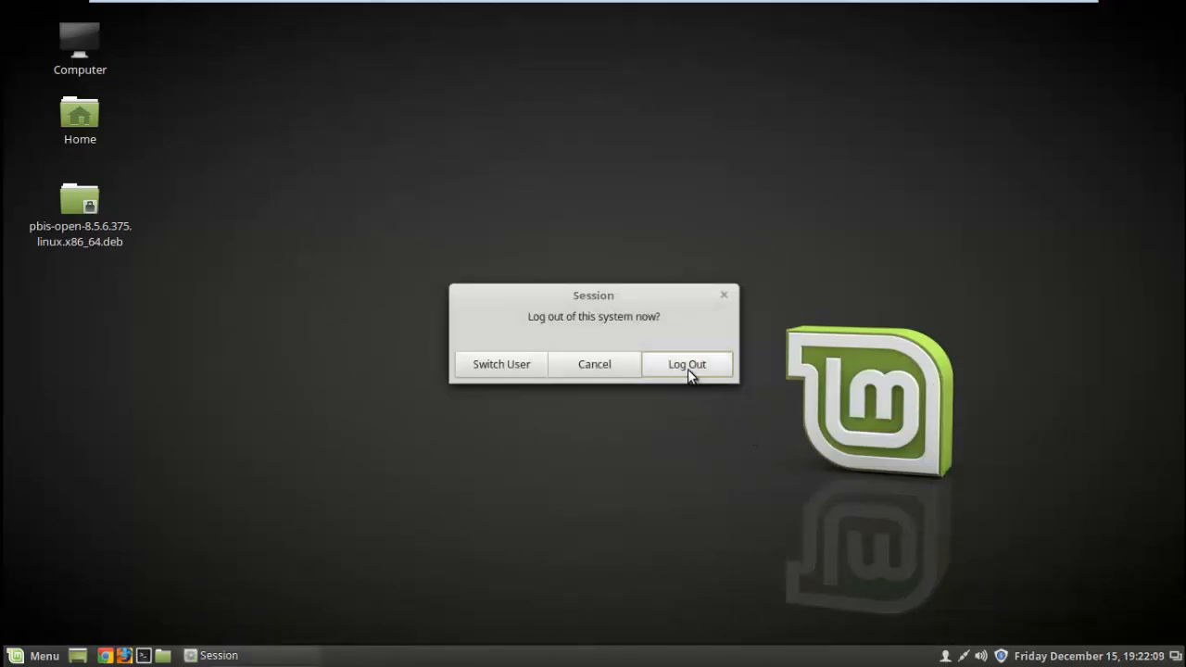
{"action": "left_click", "coordinate": [686, 363]}
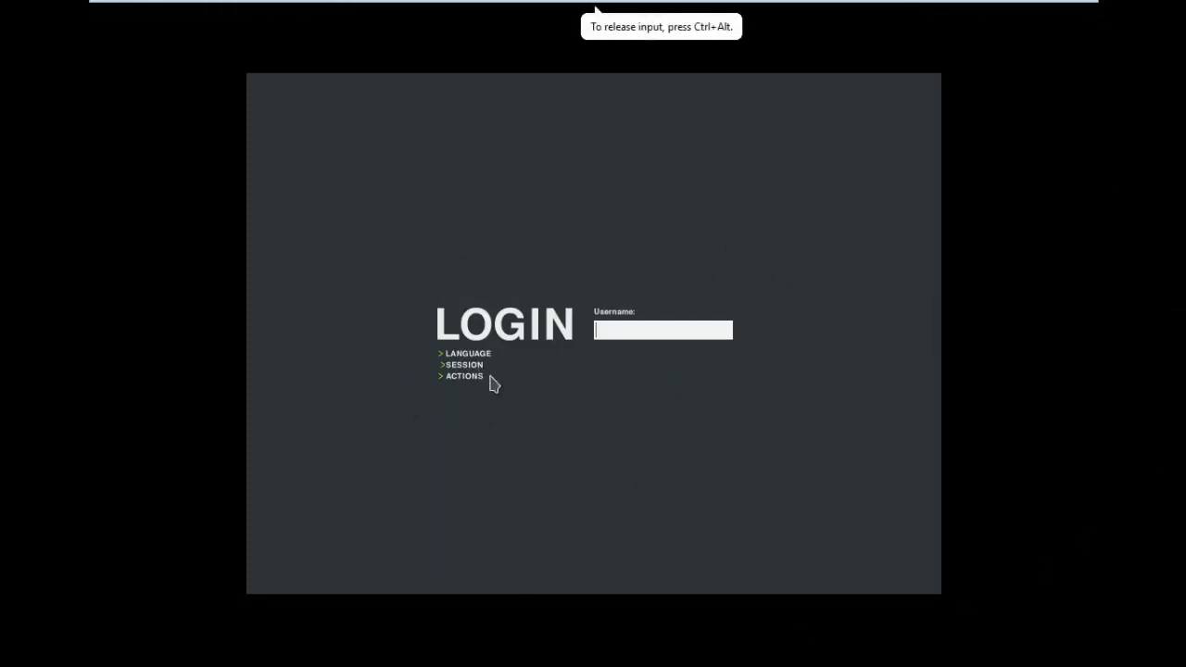
{"action": "mouse_move", "coordinate": [435, 203]}
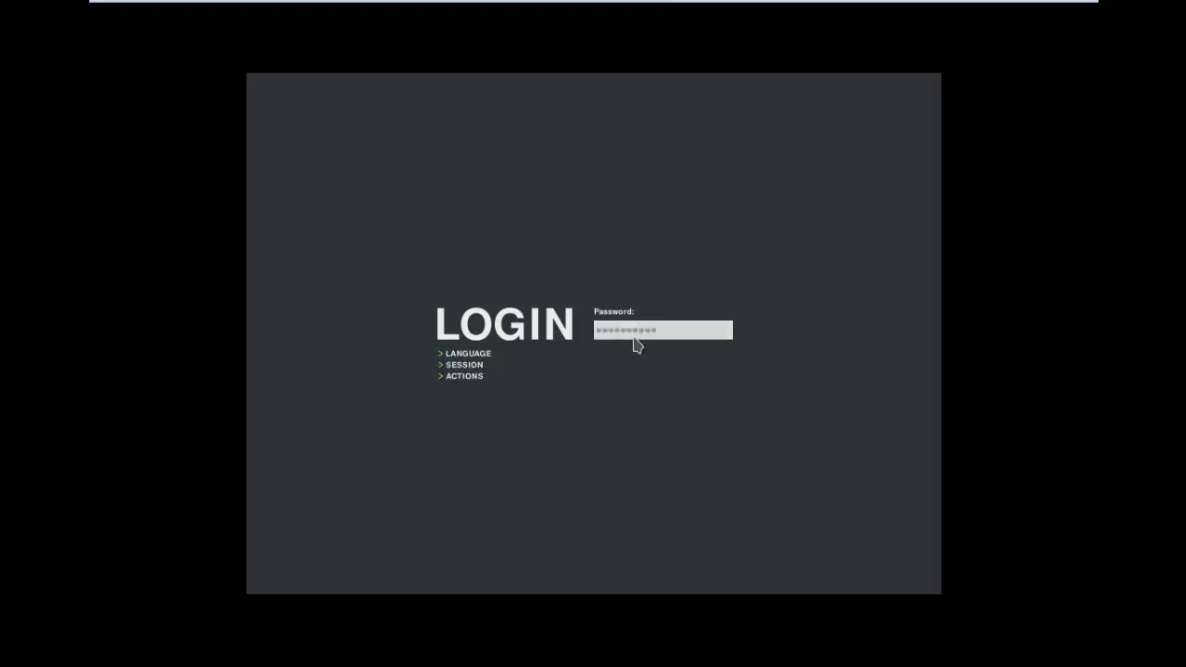
{"action": "key", "text": "Return"}
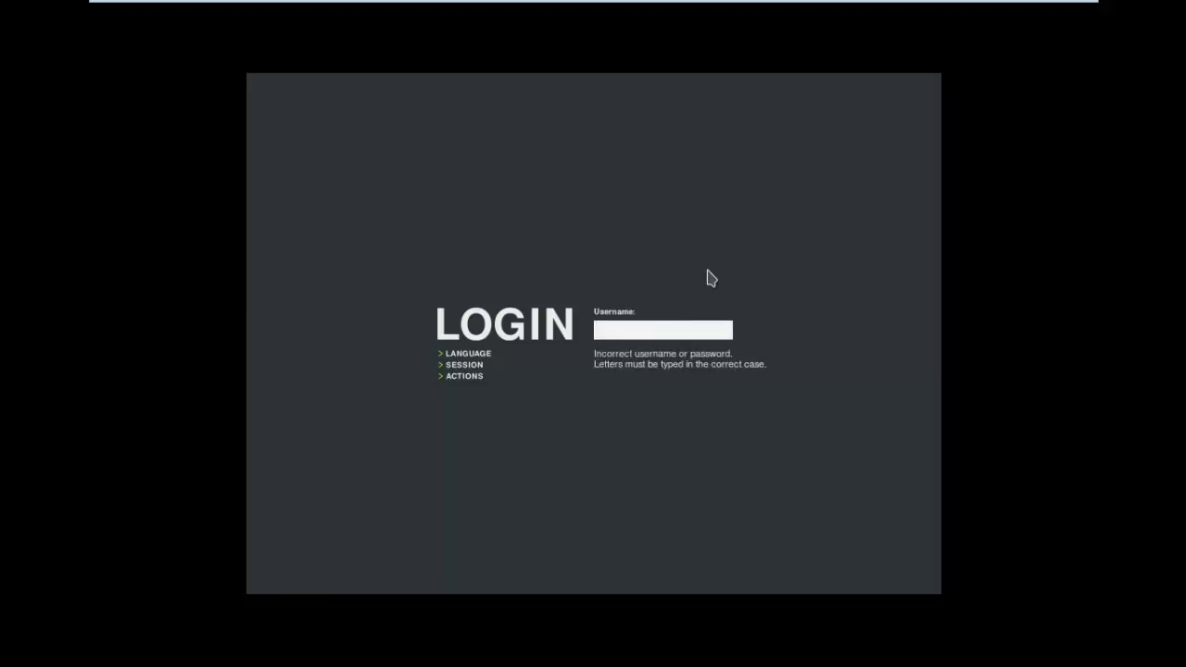
{"action": "left_click", "coordinate": [661, 331]}
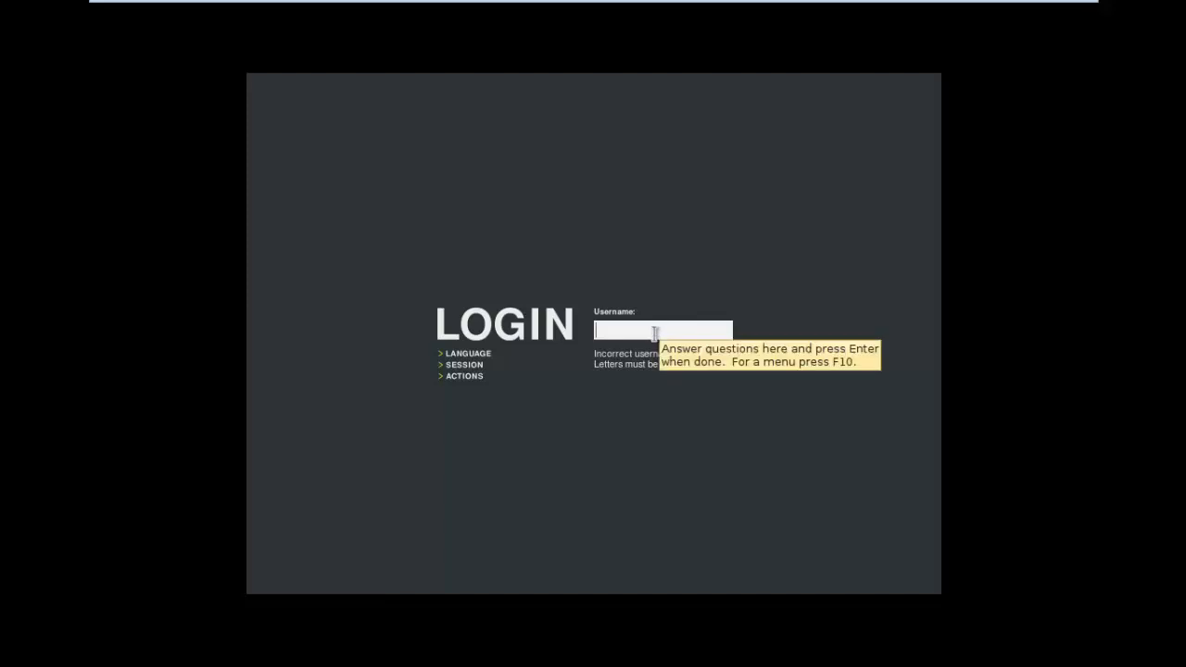
{"action": "type", "text": "mmpl\\a"}
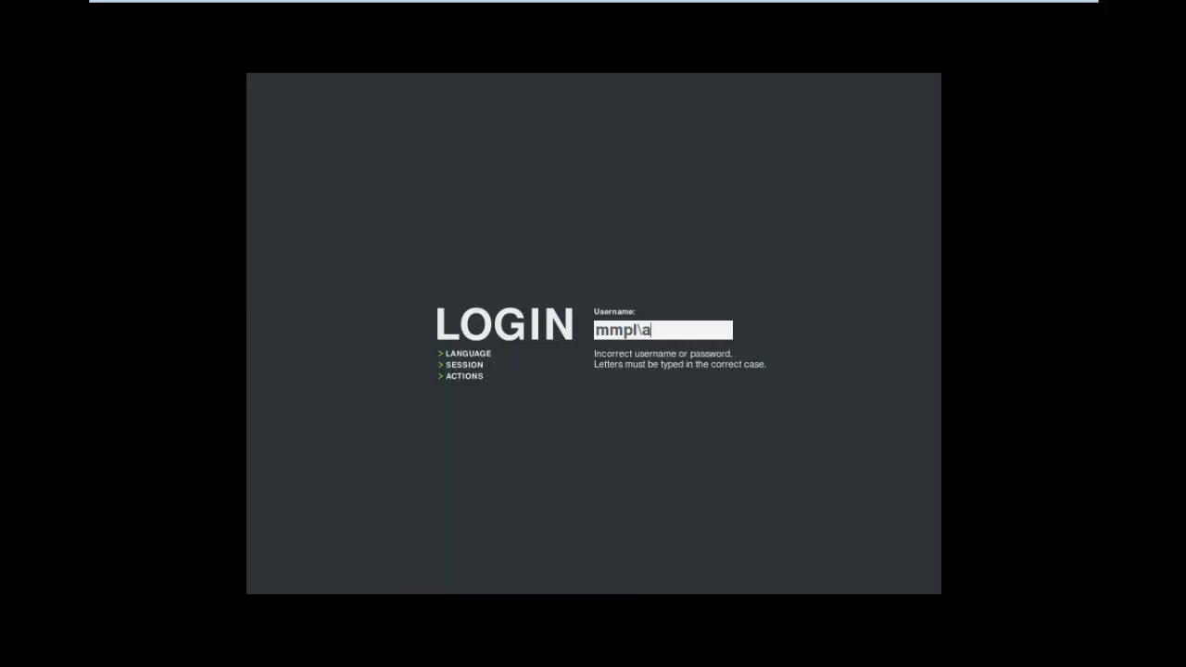
{"action": "type", "text": "jit"}
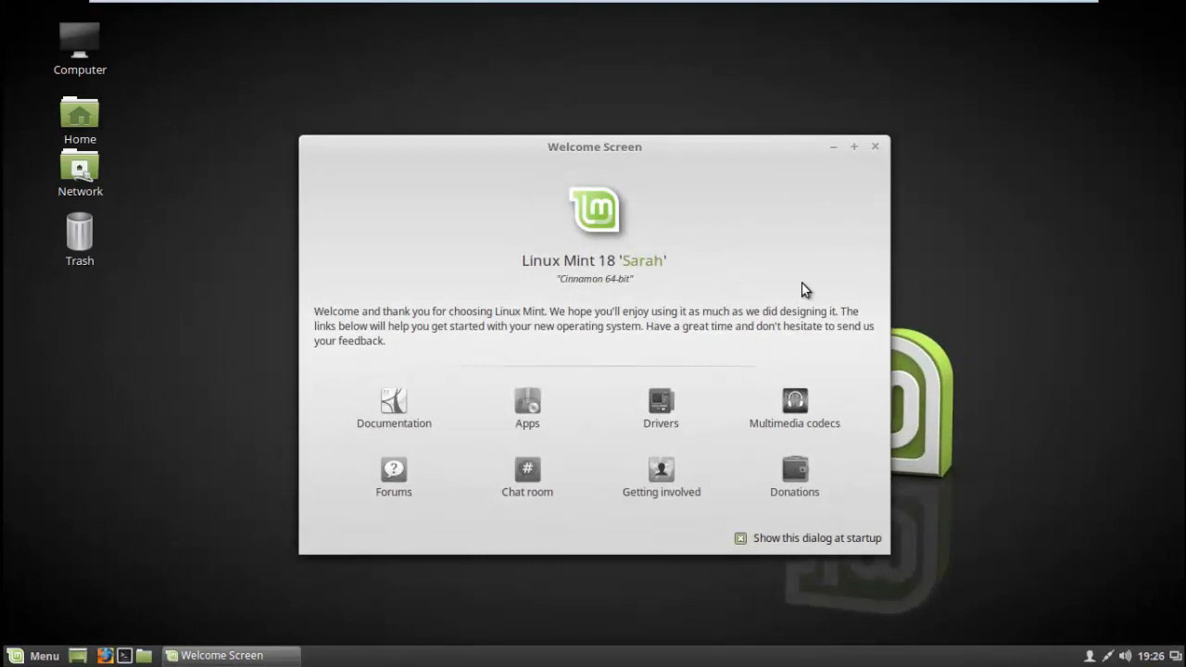
Close the Welcome Screen and open the Menu from the bottom-left panel.
{"action": "left_click", "coordinate": [873, 146]}
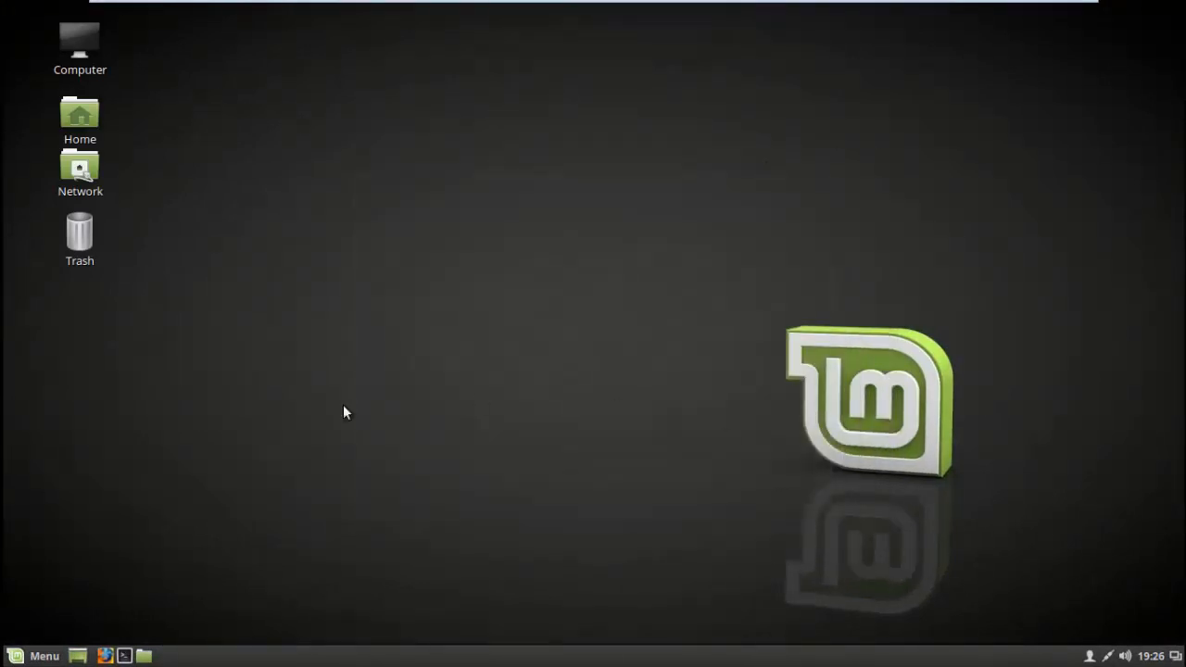
{"action": "left_click", "coordinate": [35, 655]}
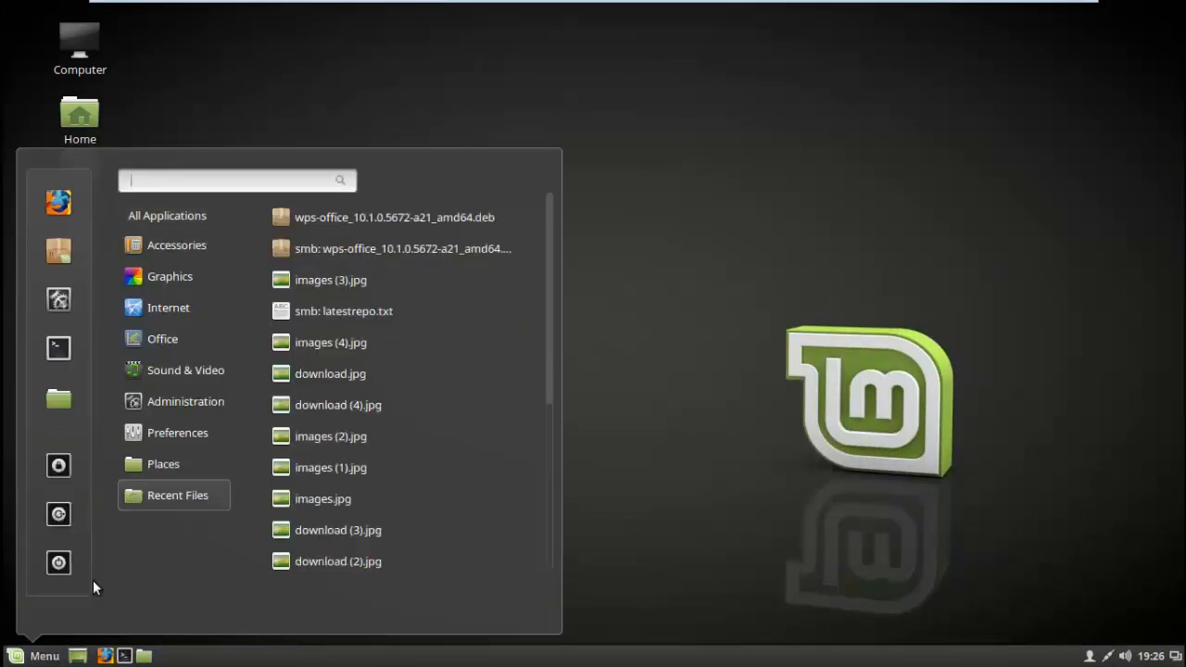